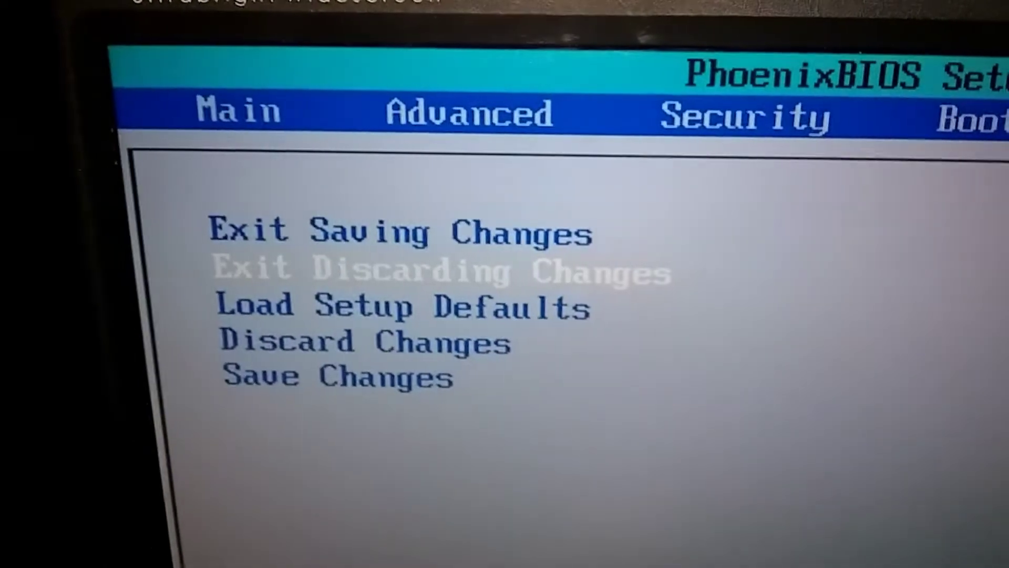
Step through the Exit menu options and request Save and Exit, raising the Yes/No confirmation
key("Down")
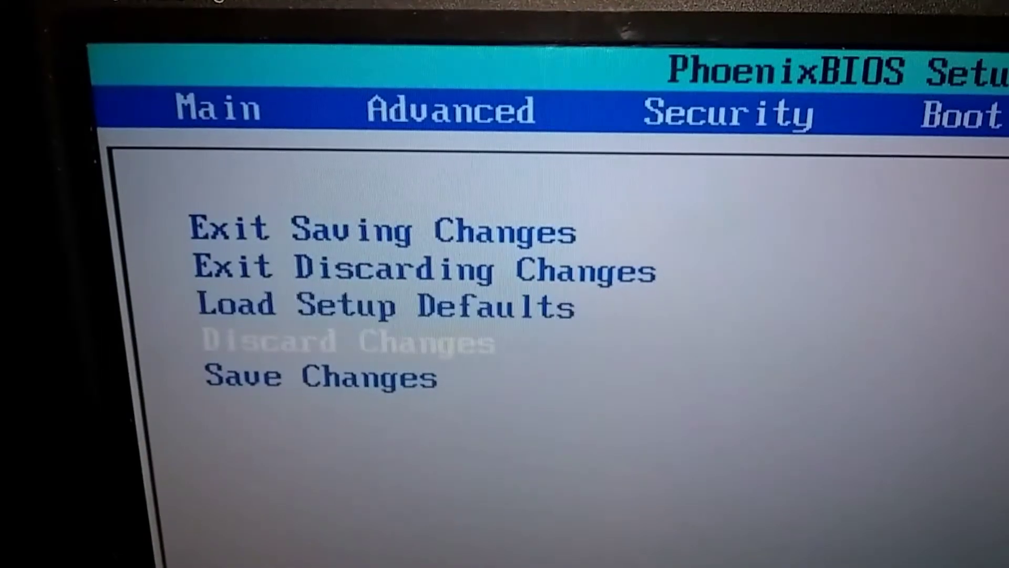
key("down")
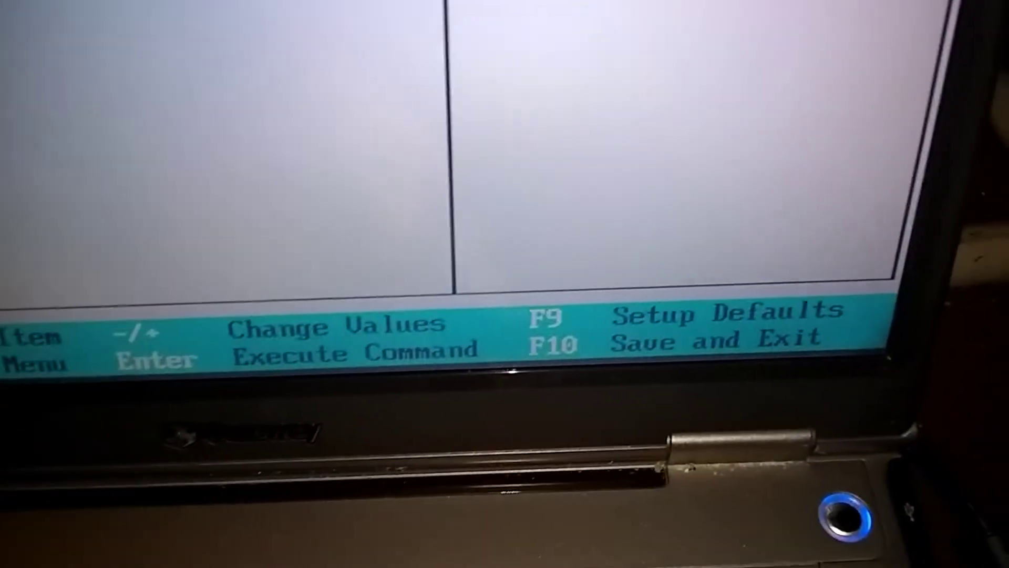
key("F10")
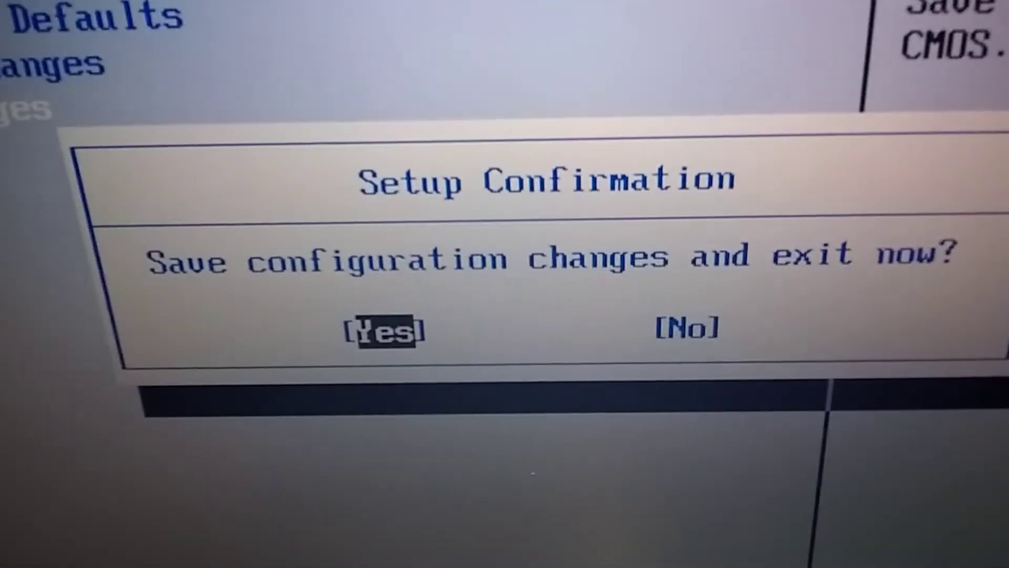